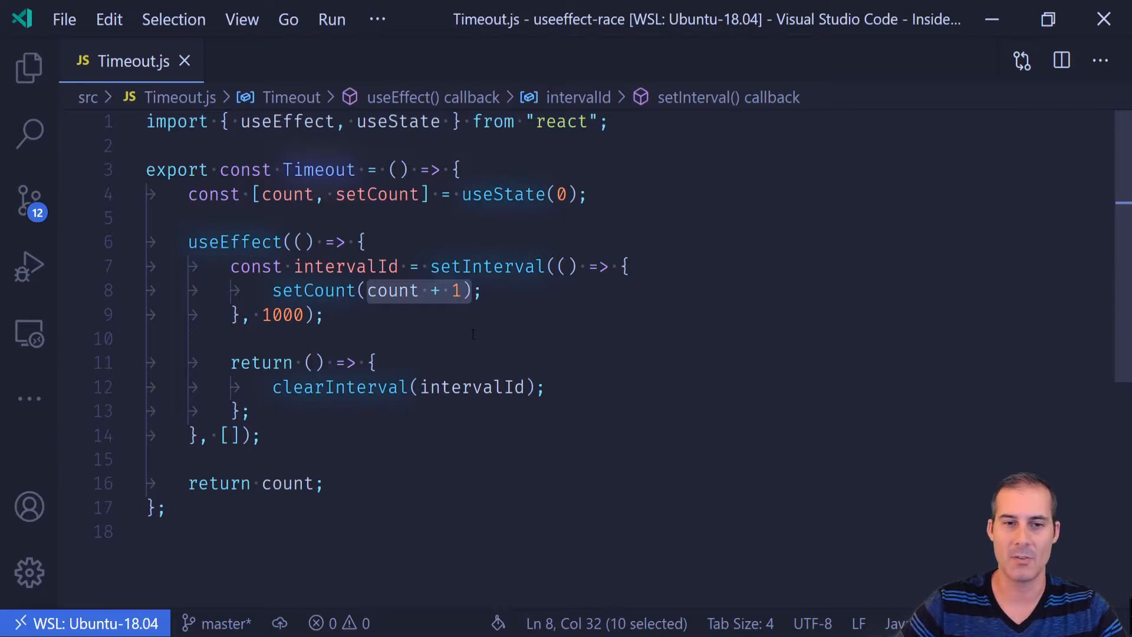
Rewrite the increment as the functional update setCount(state => state + 1) and save.
text(state =>)
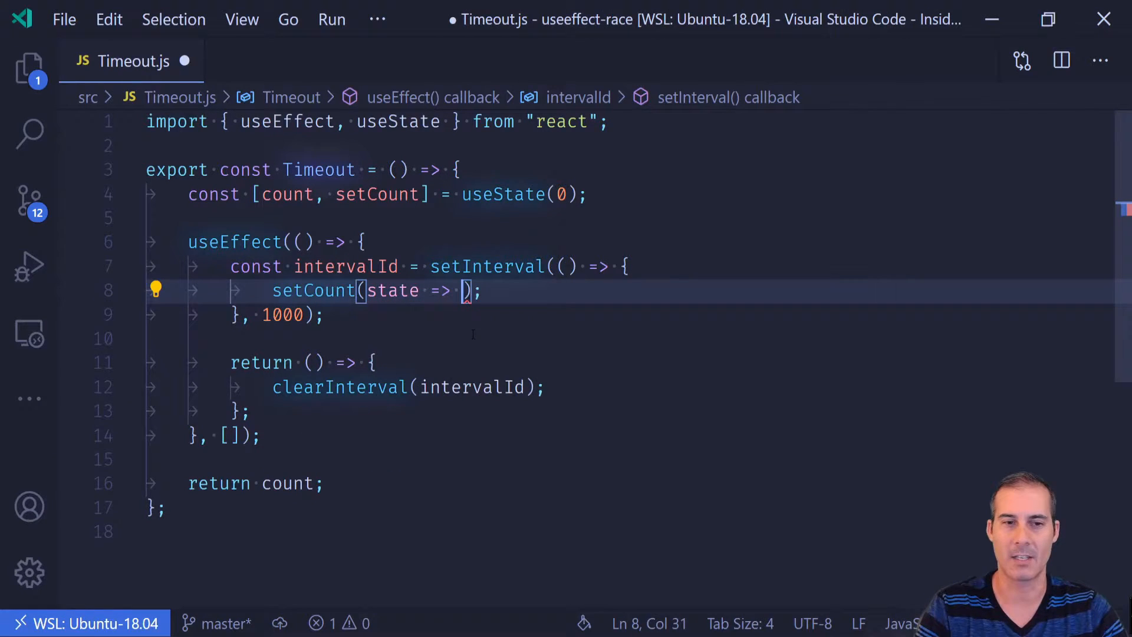
text(stat)
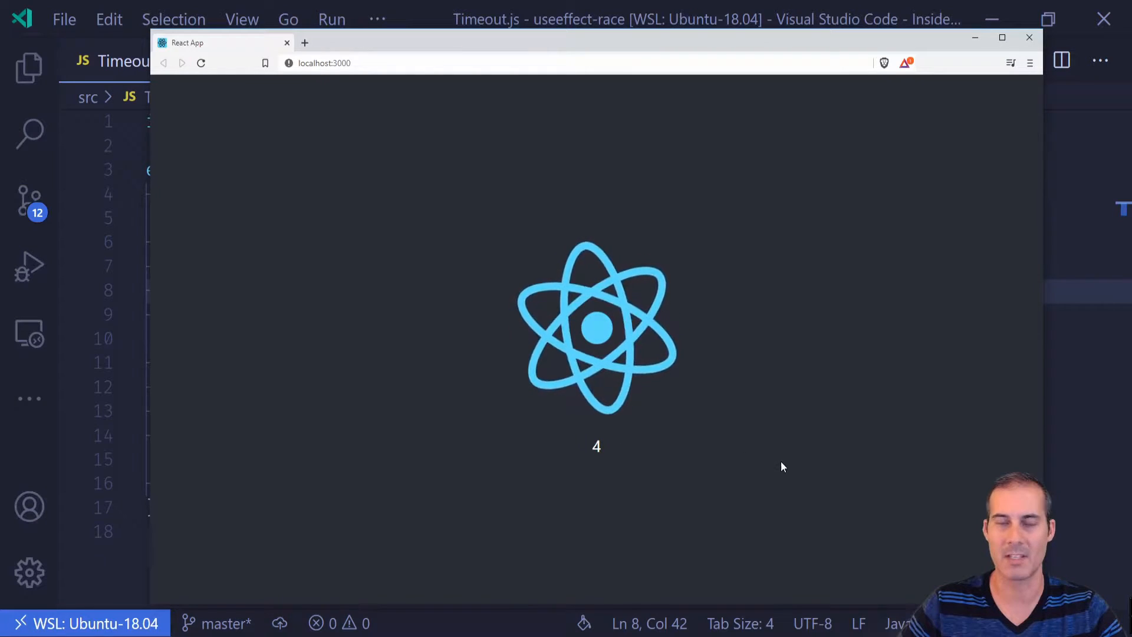
click(1029, 37)
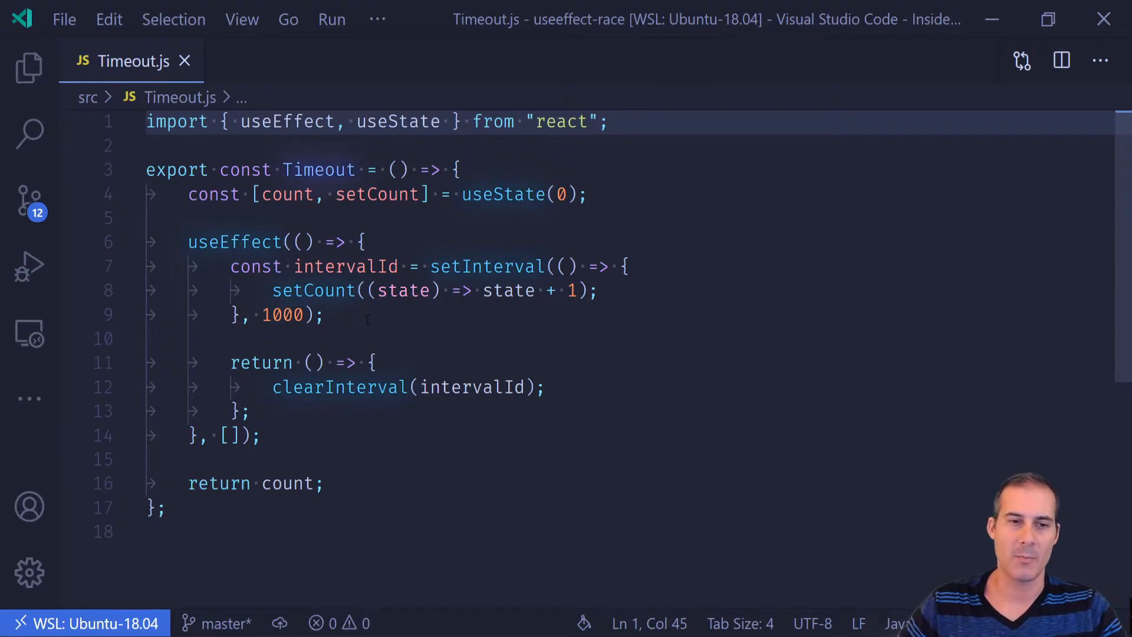
Insert if (count > 10) { return; } at the top of the interval callback.
click(632, 267)
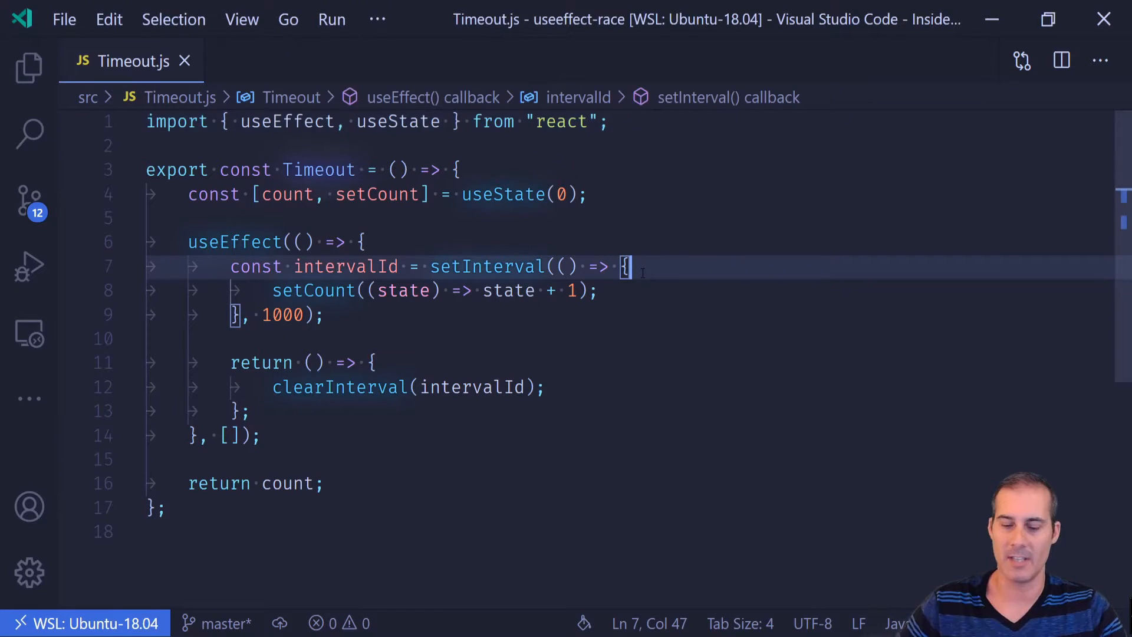
key(Enter)
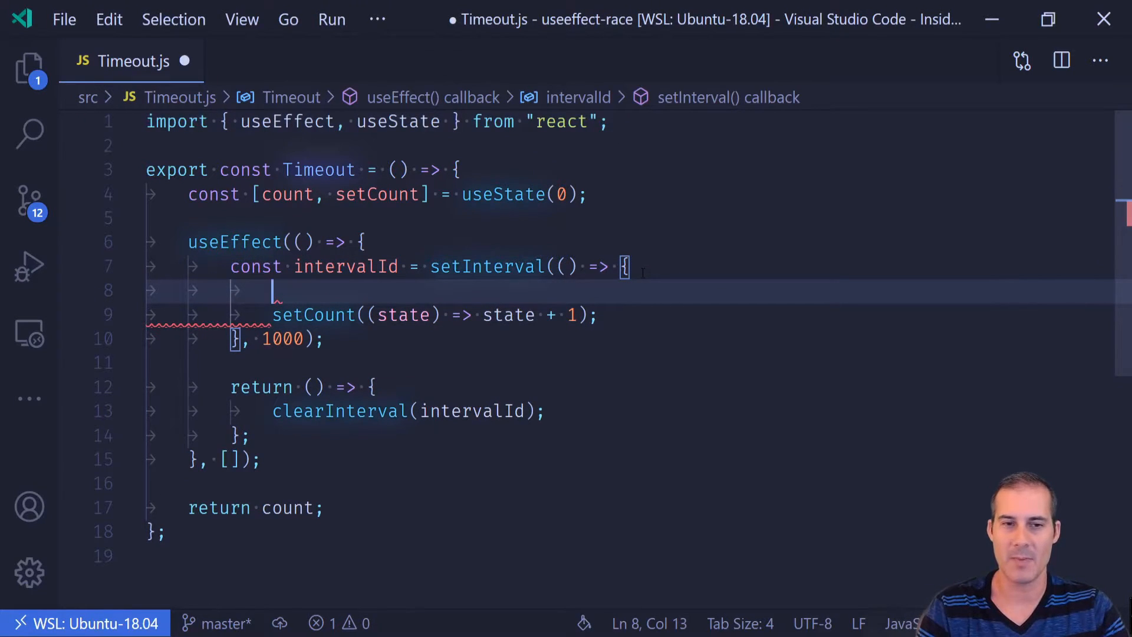
text(if (count > 1)
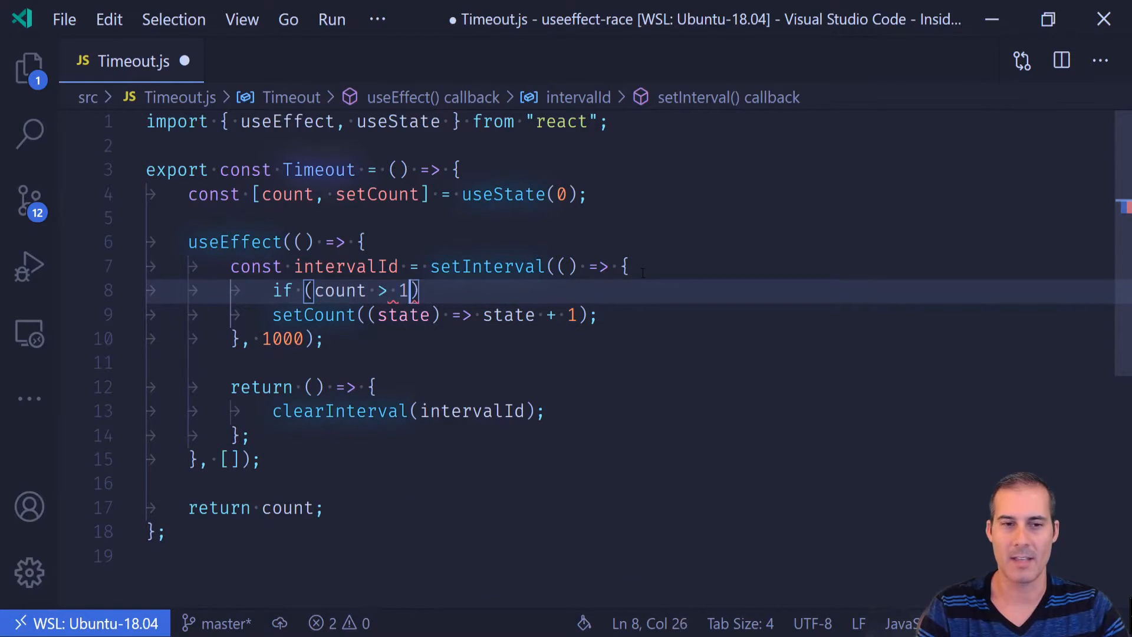
text(0)
text(return;)
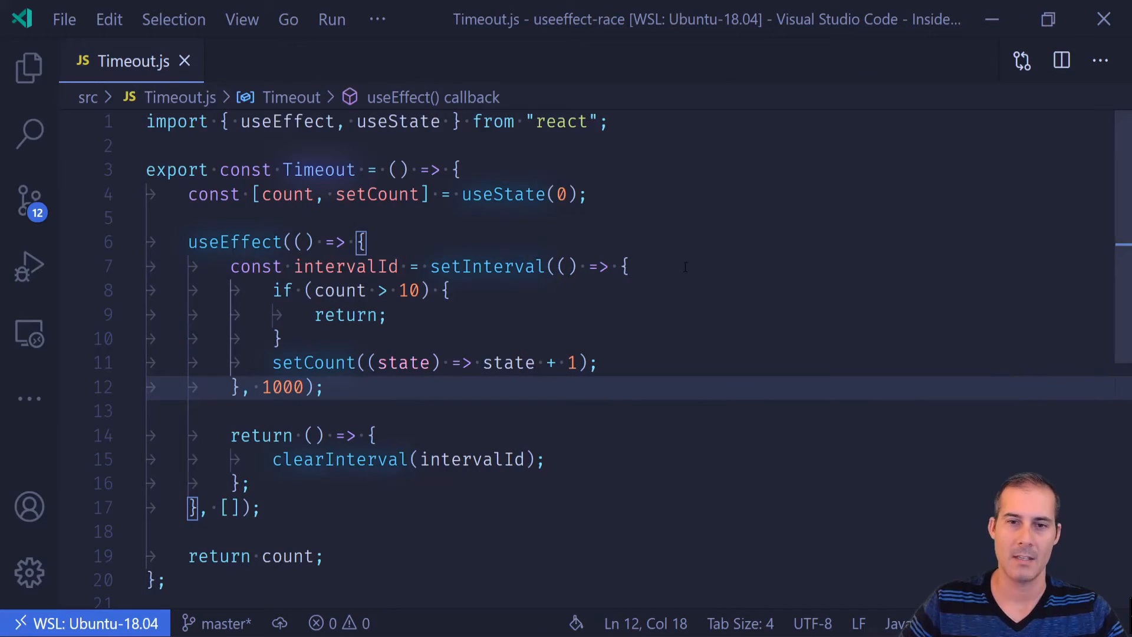
Add console.log({ count }) as the first line of the interval callback.
text(console.log({)
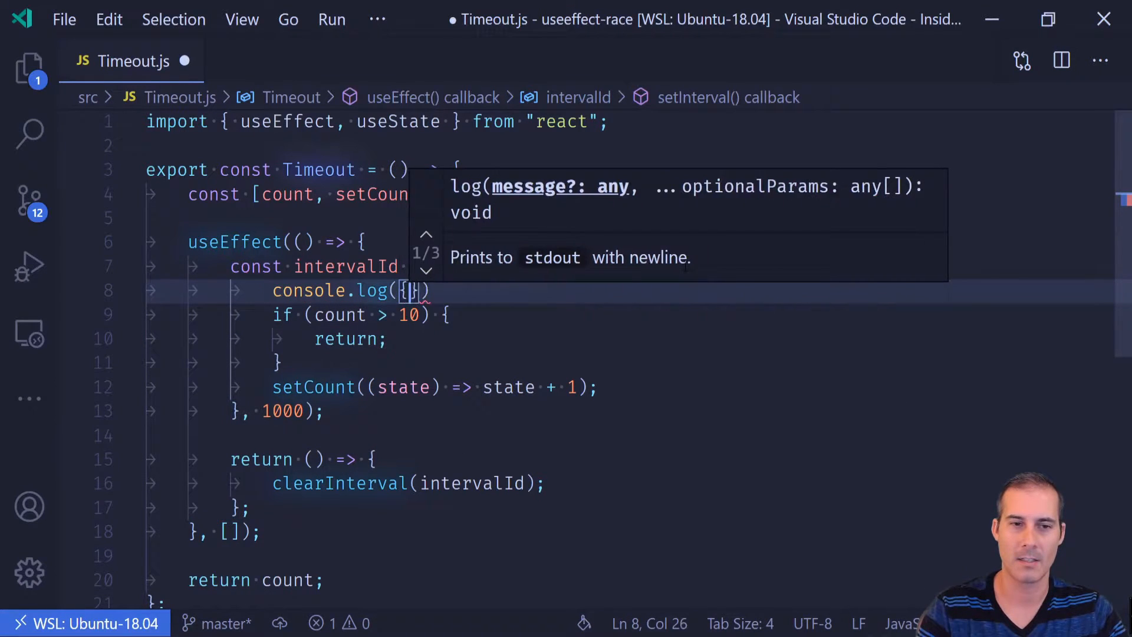
text(count)
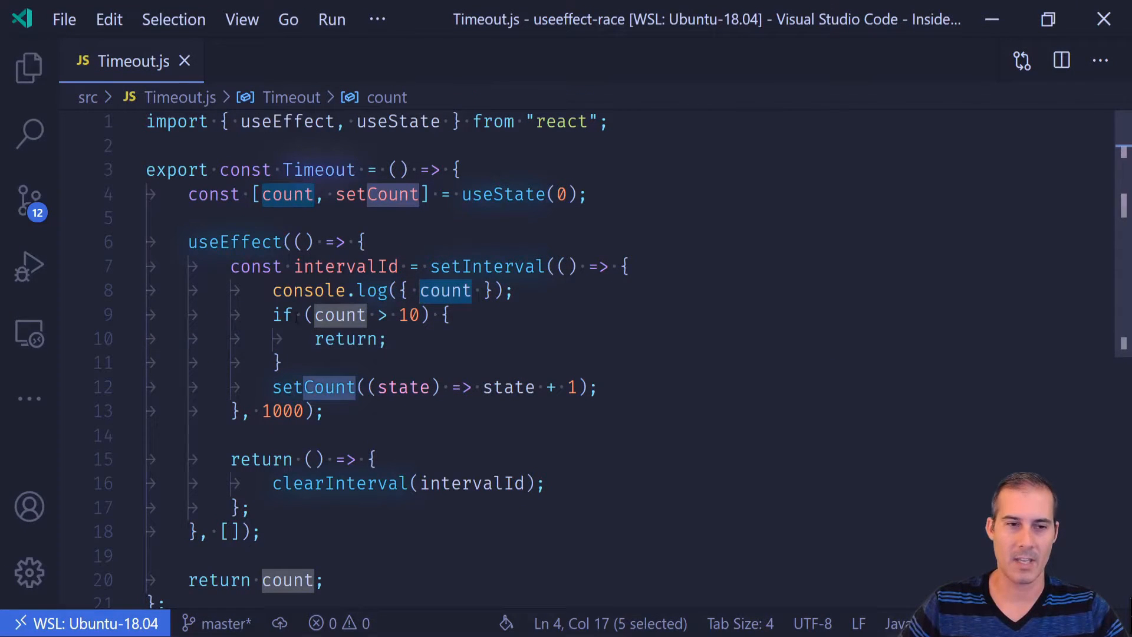
click(230, 532)
text(count)
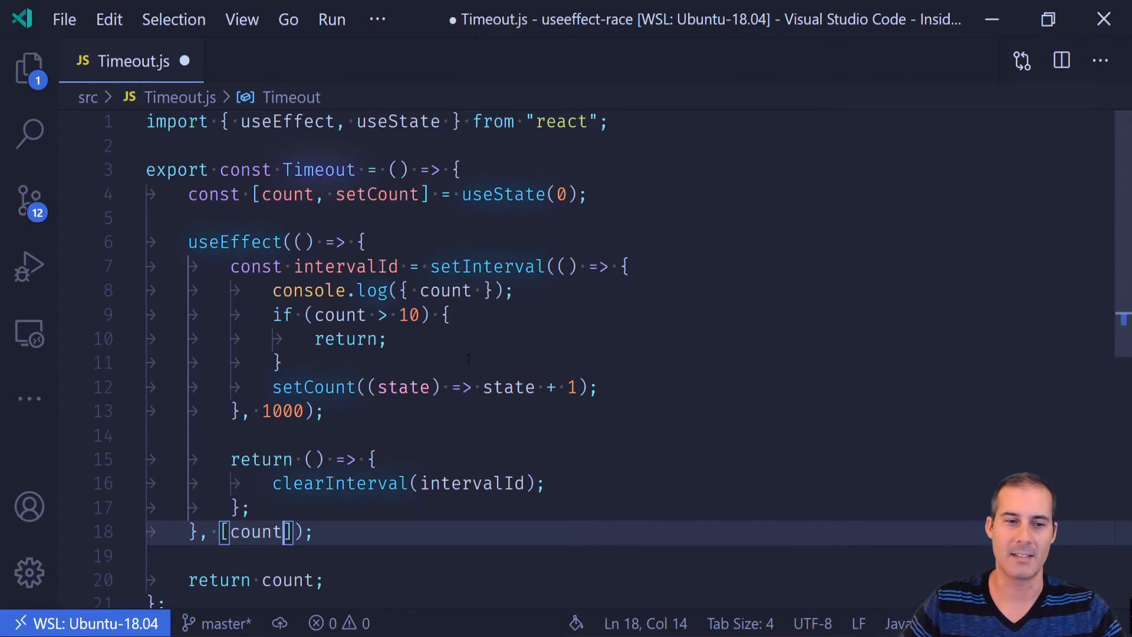
double_click(256, 531)
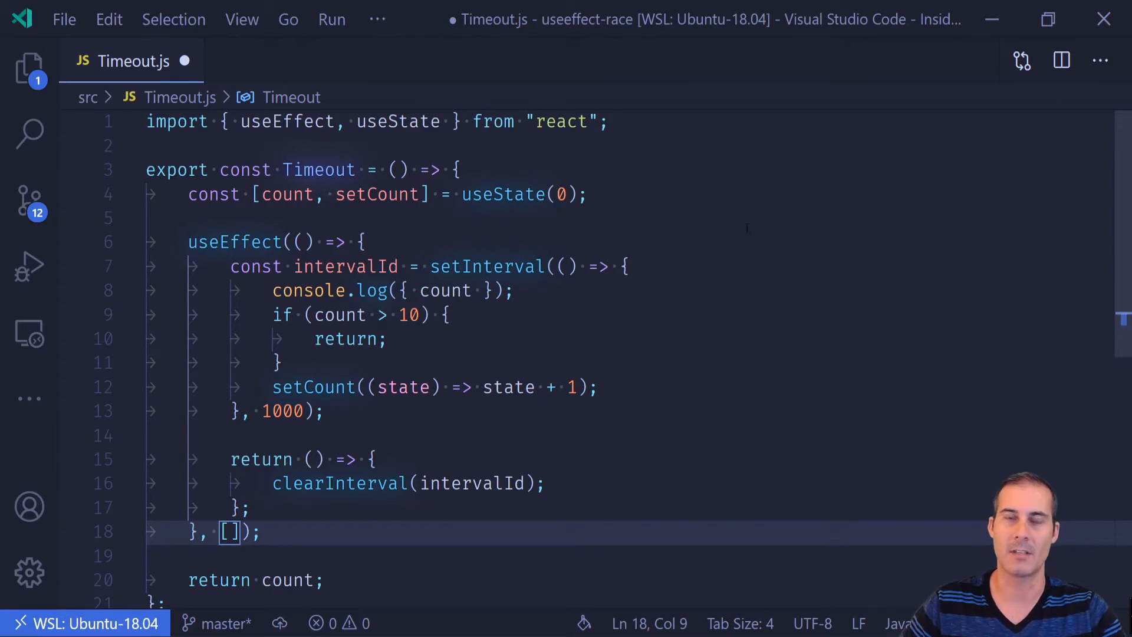
key(Ctrl+s)
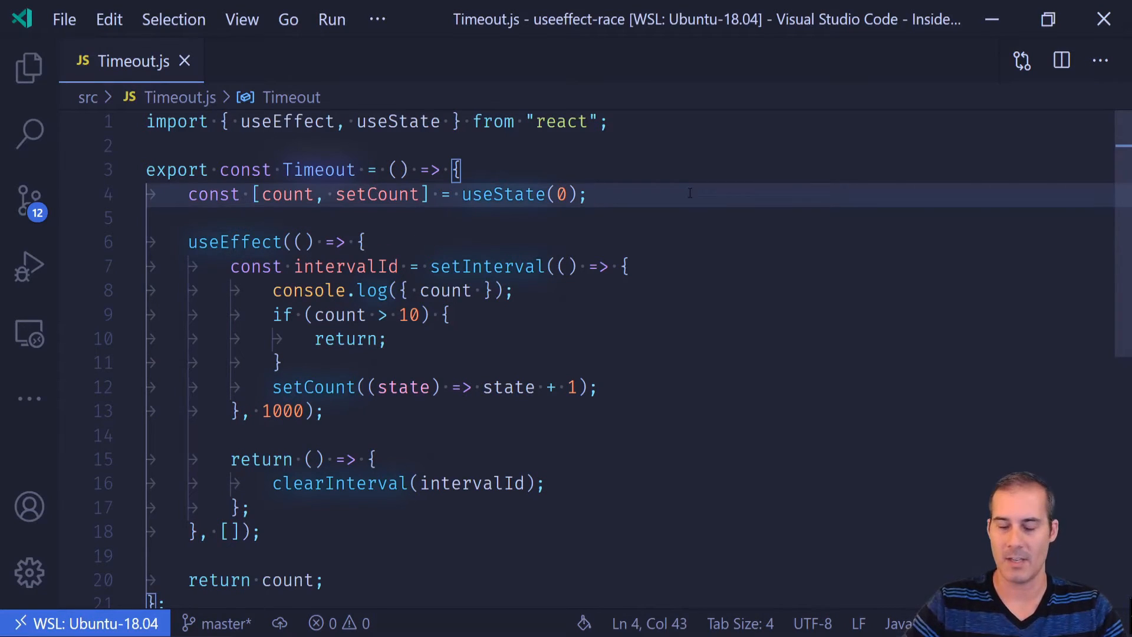
Declare const countRef = useRef(0) below the count state, auto-importing useRef from react.
key(Enter)
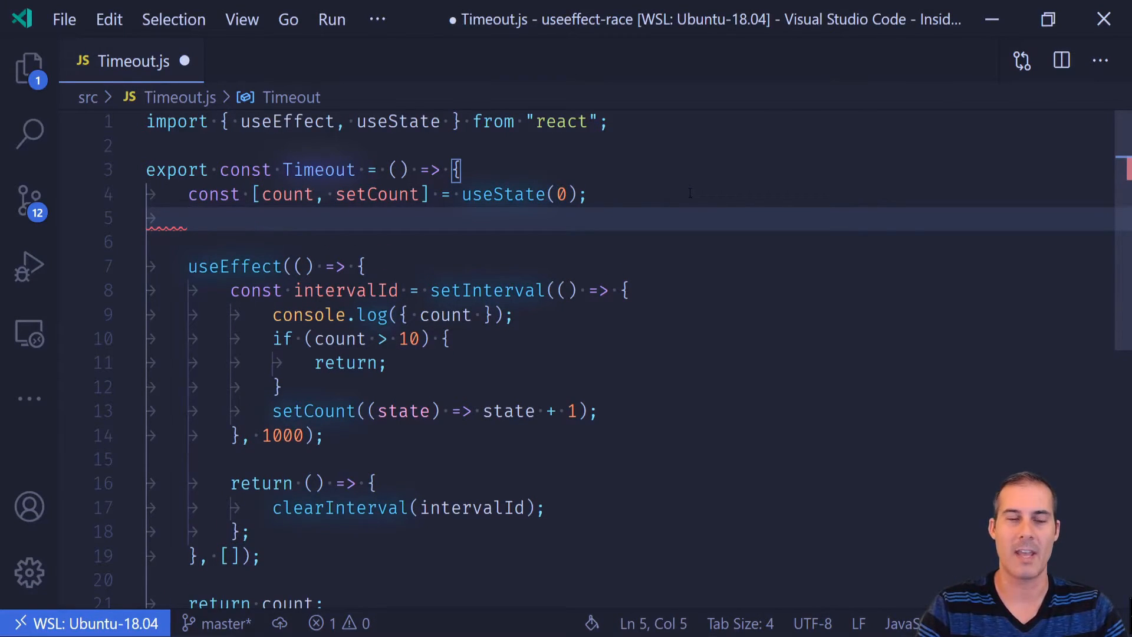
text(const)
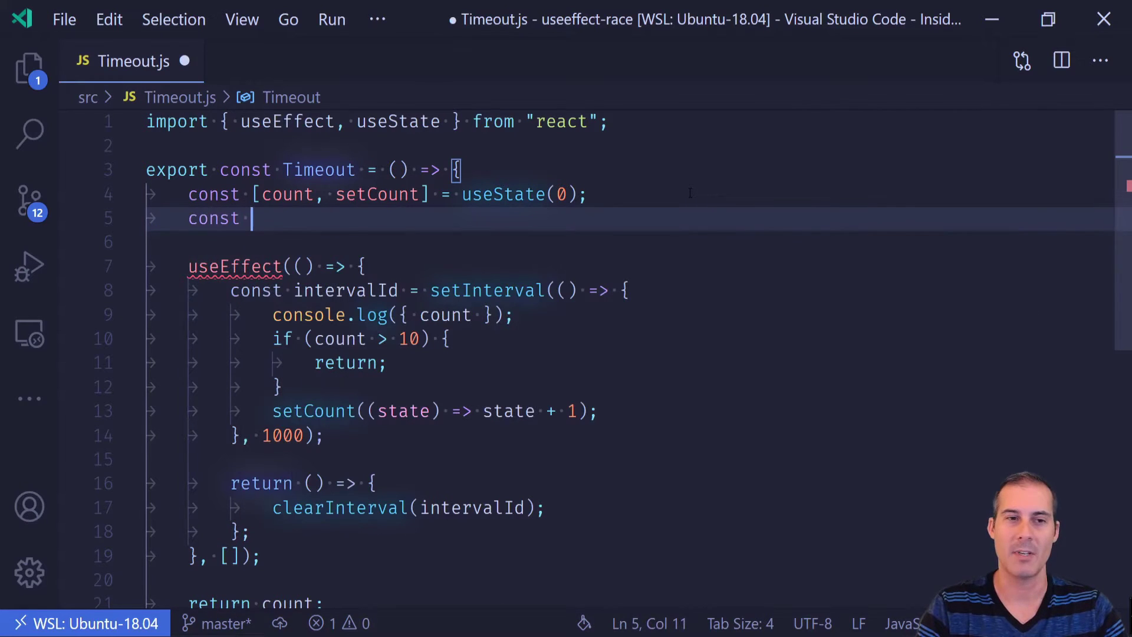
text(countRe)
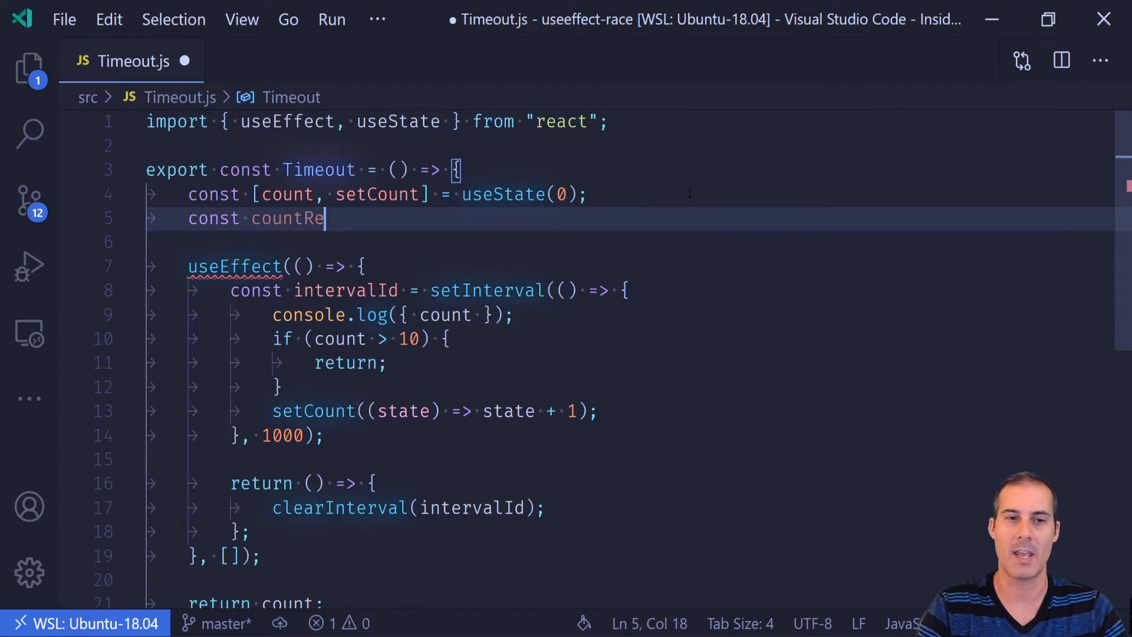
text(f = useFe)
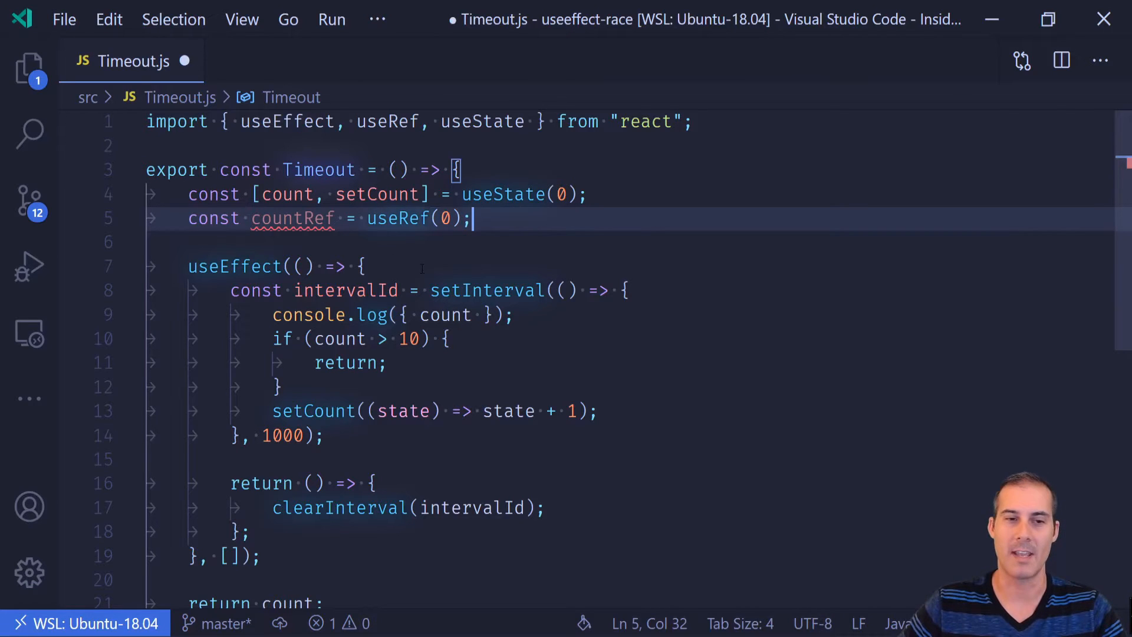
Add countRef.current = countRef.current + 1 before the setCount call.
key(Enter)
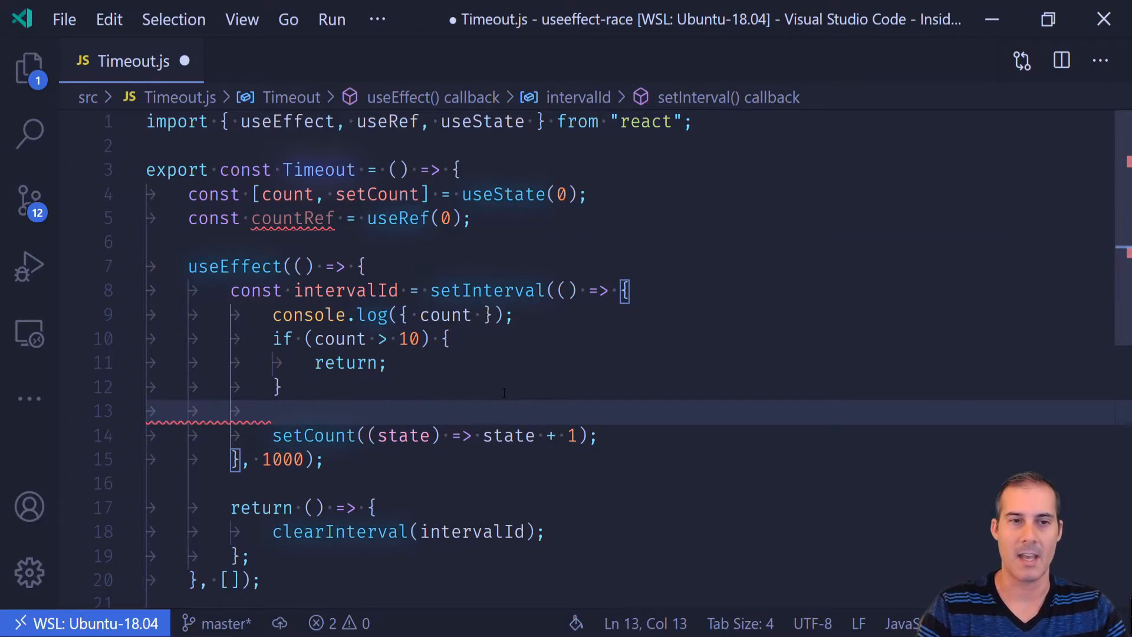
text(c)
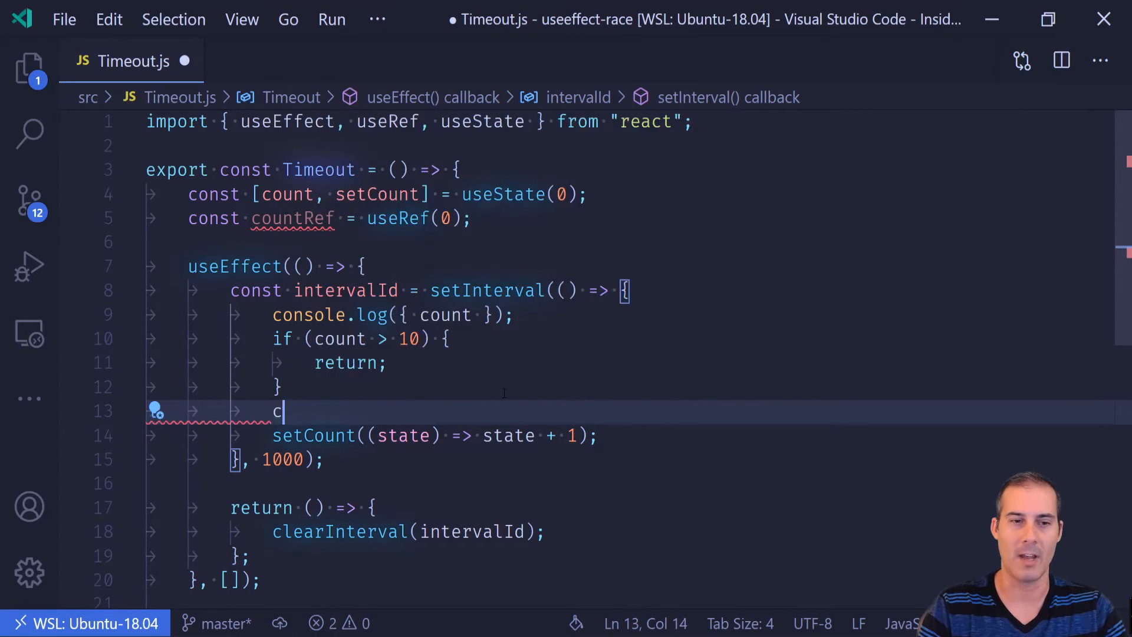
text(ountref =)
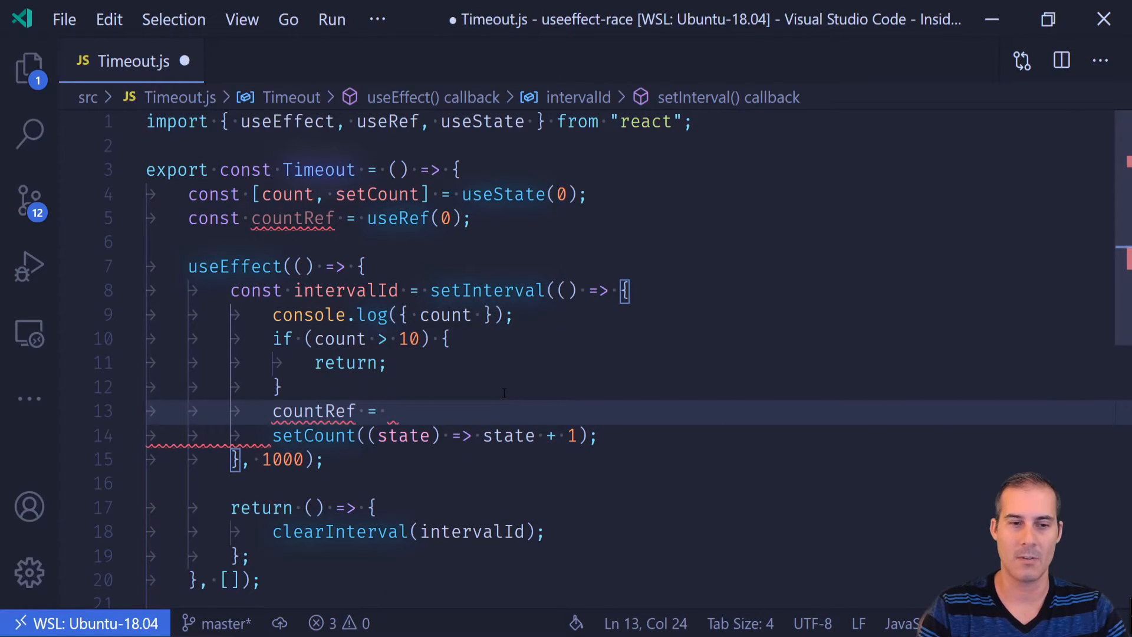
text(.current)
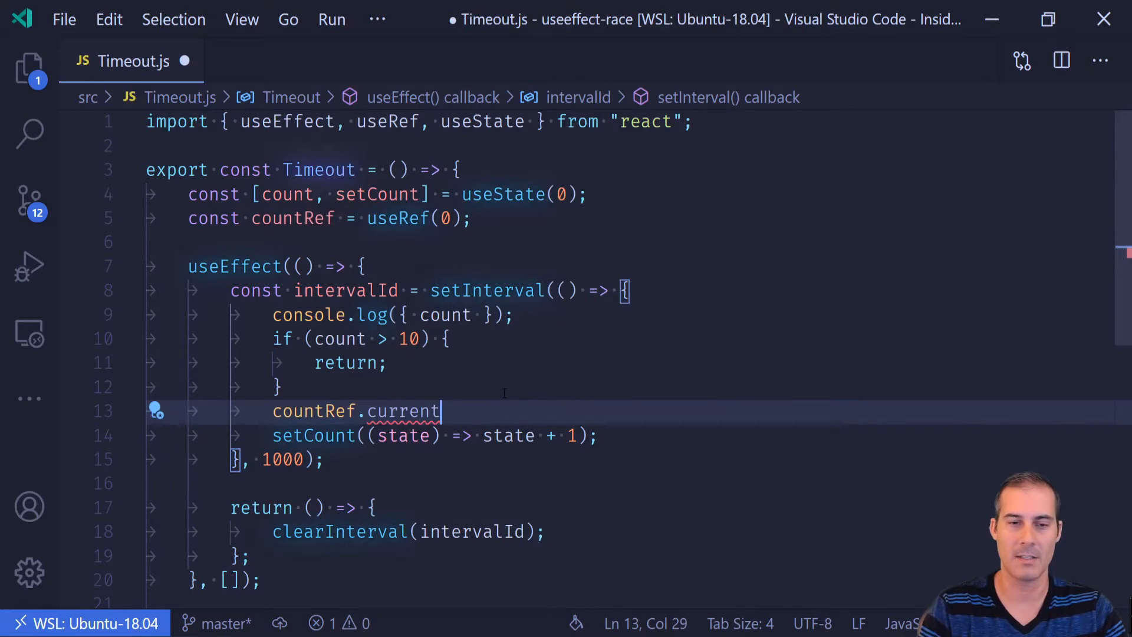
text(= countRef)
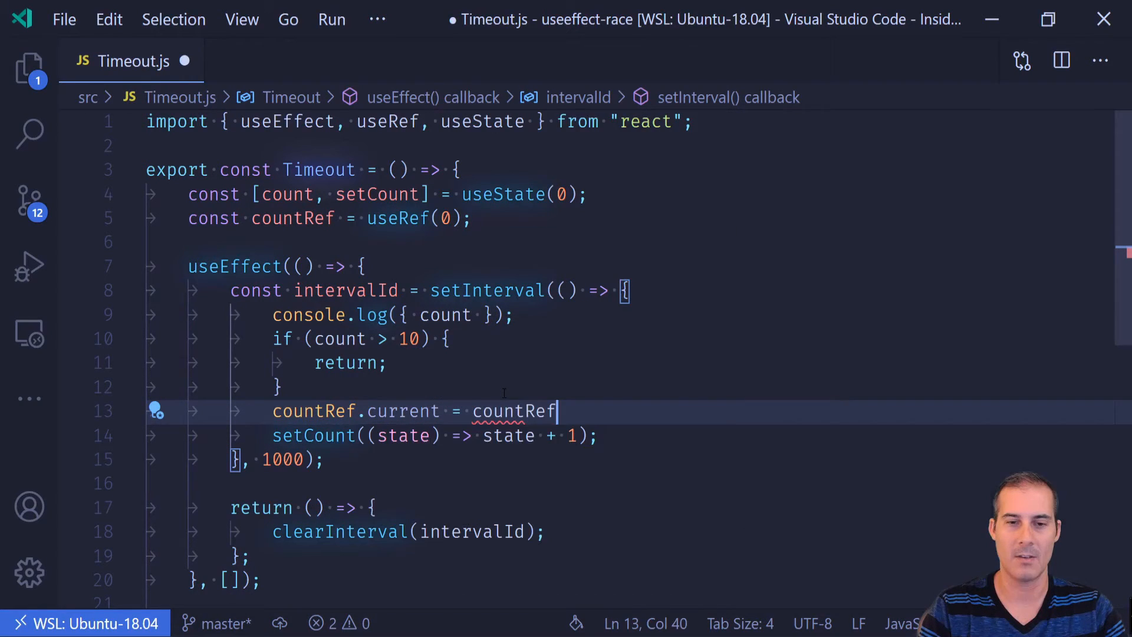
text(.current + 1)
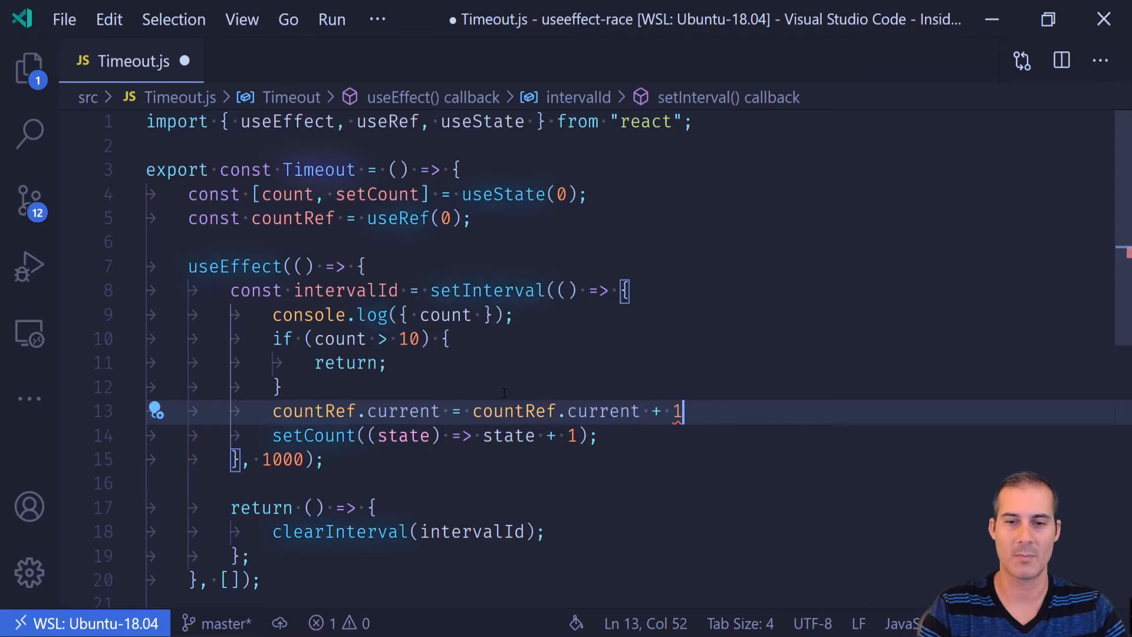
double_click(603, 411)
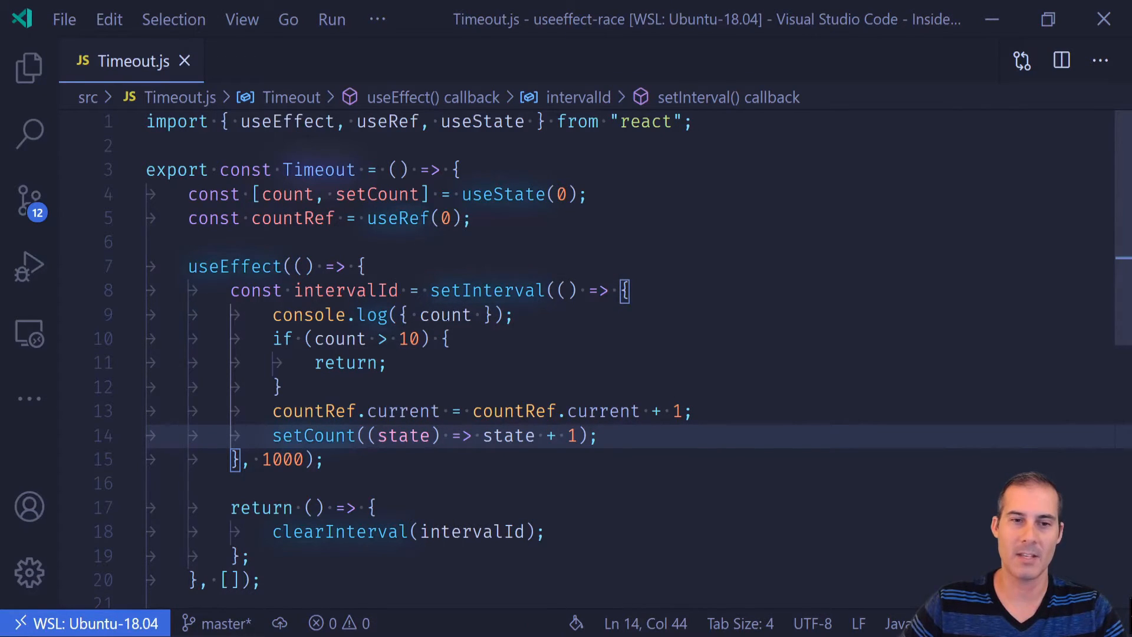
Switch the log and stop check to countRef.current, returning early once it is >= 10.
double_click(486, 291)
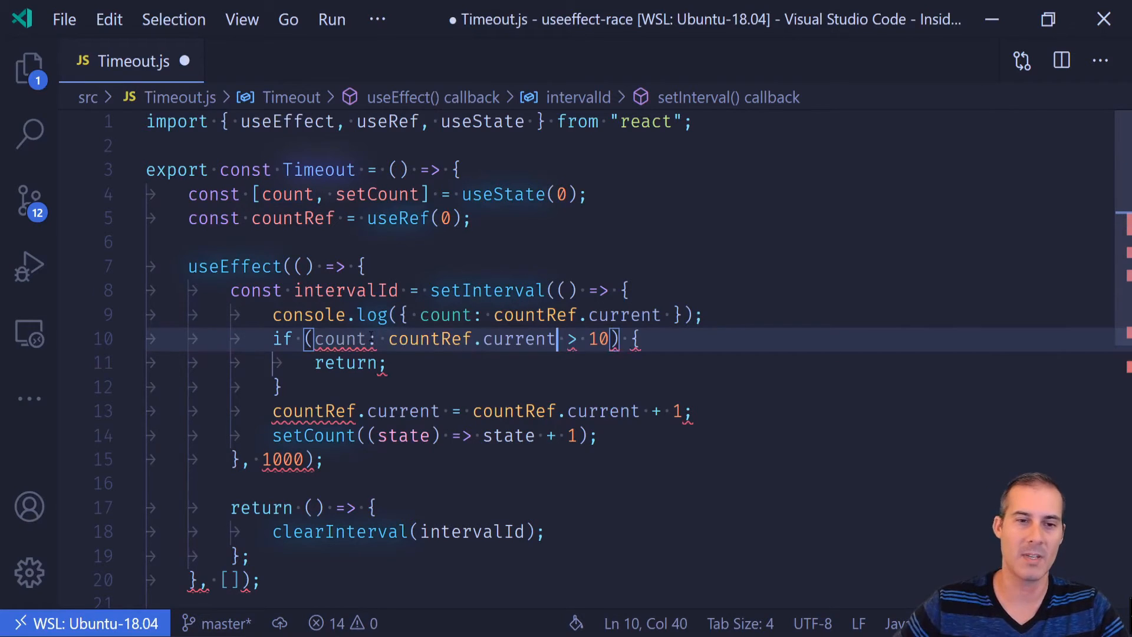
mouse_move(345, 339)
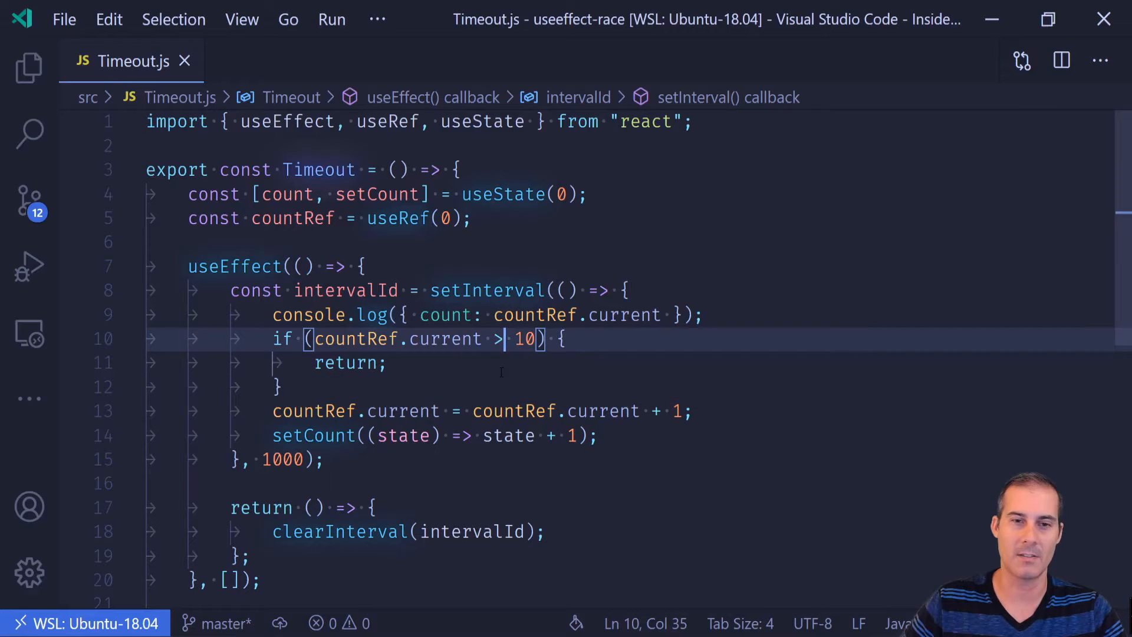
text(=)
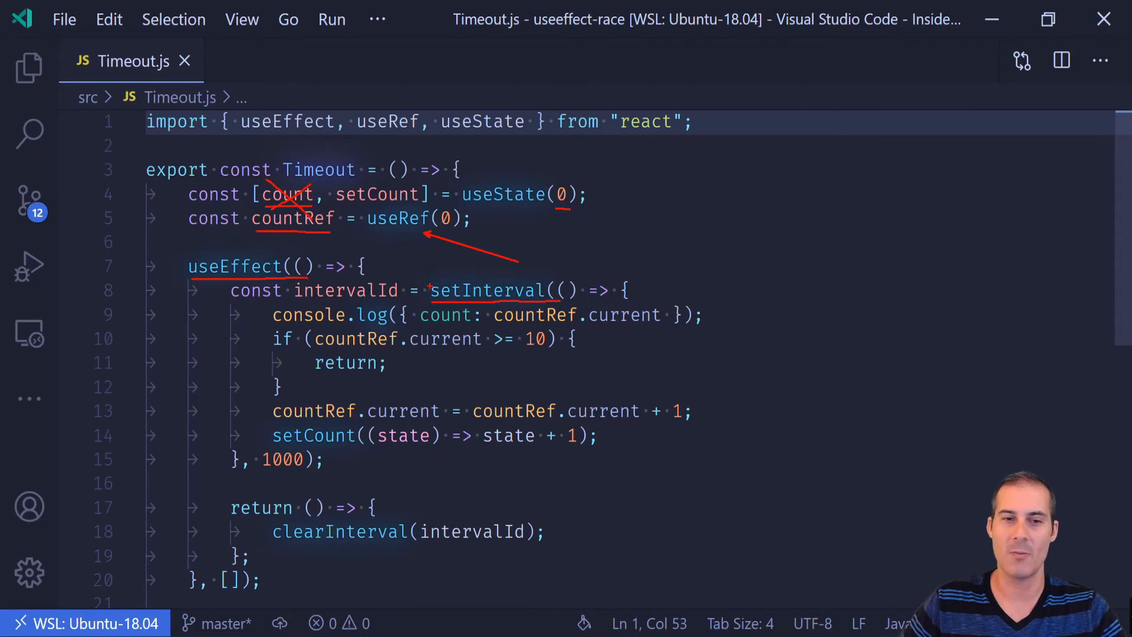
drag(635, 270, 737, 440)
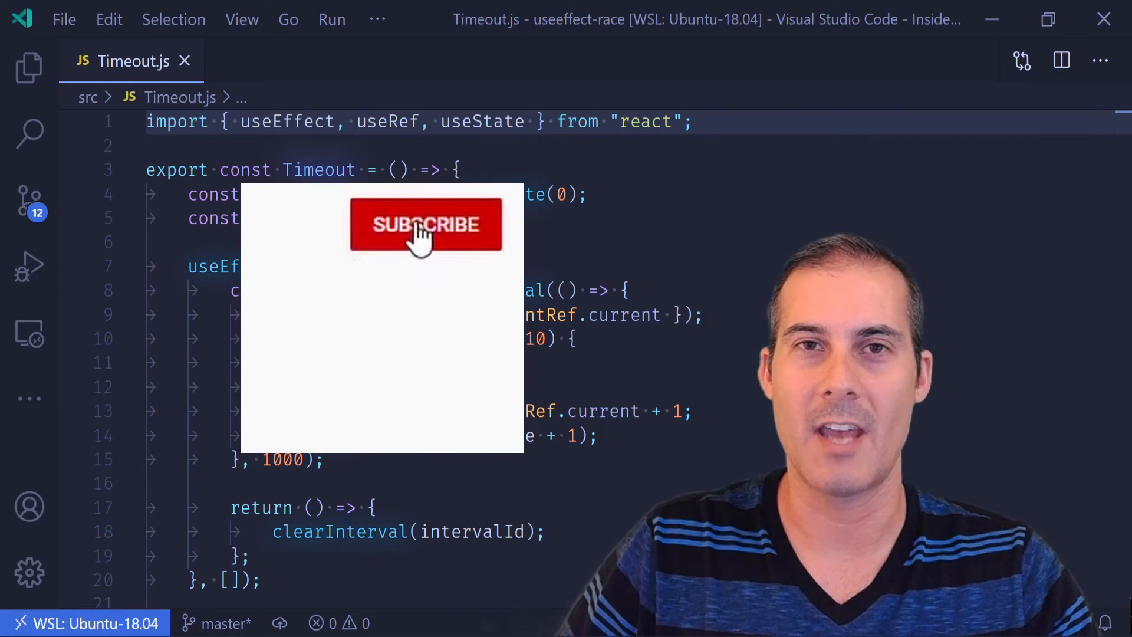
click(425, 225)
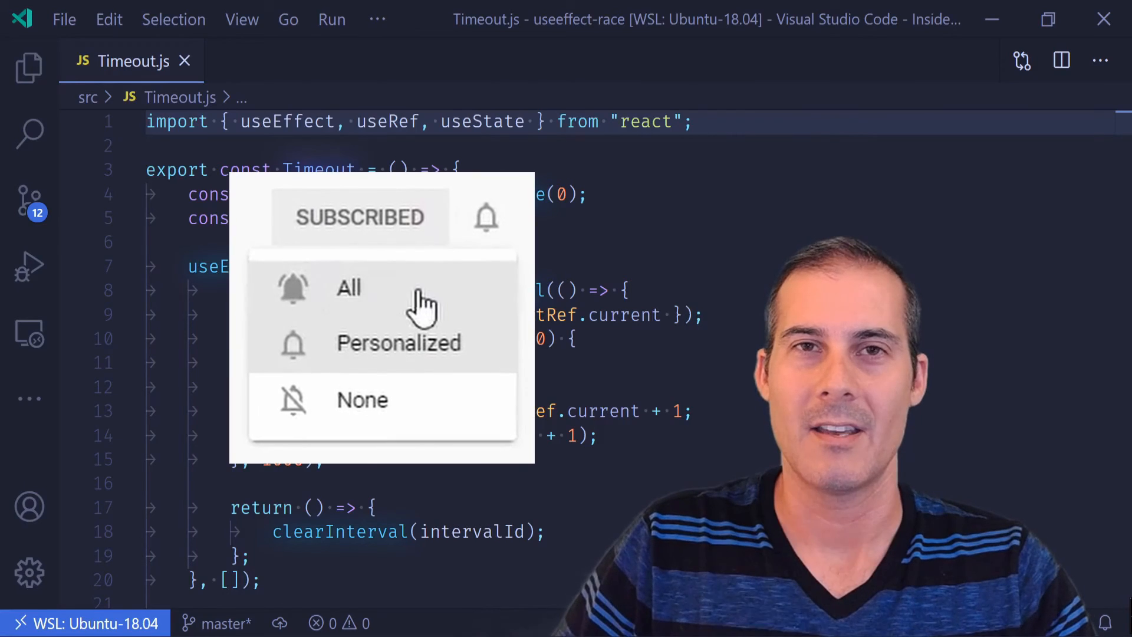